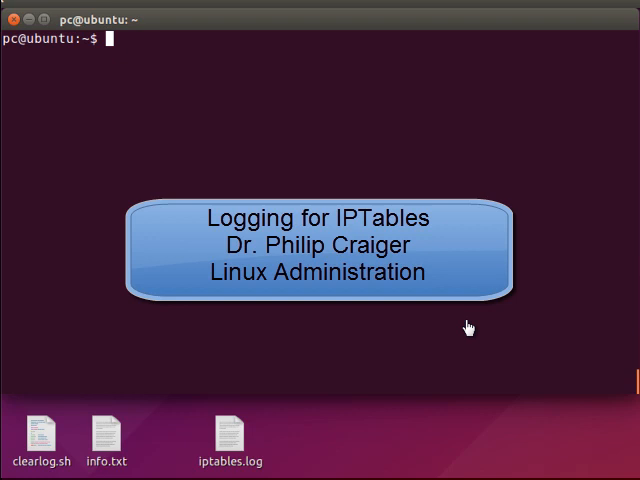
mouse_move(356, 168)
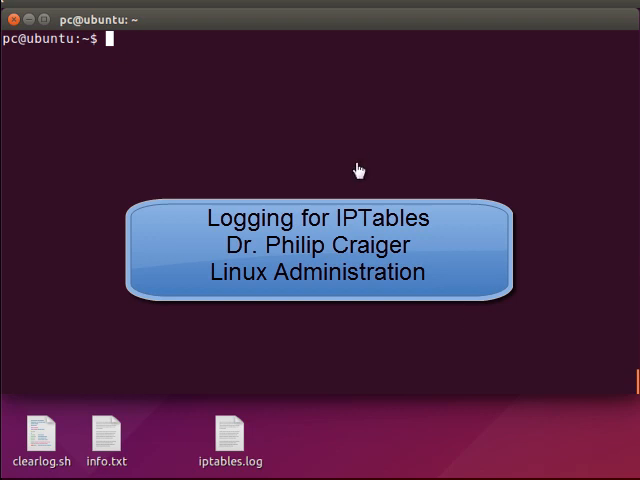
mouse_move(356, 168)
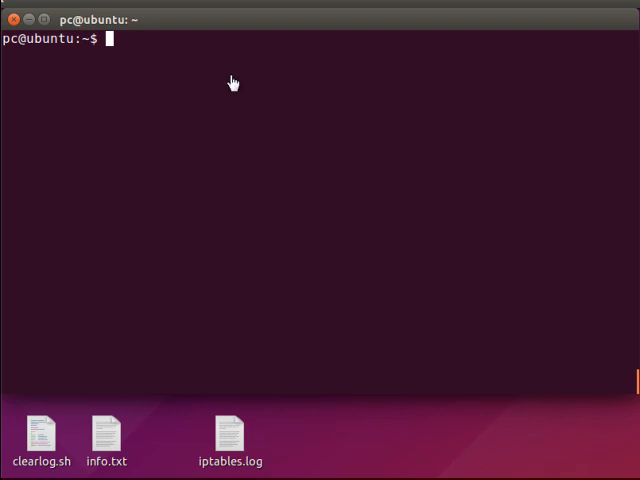
mouse_move(218, 72)
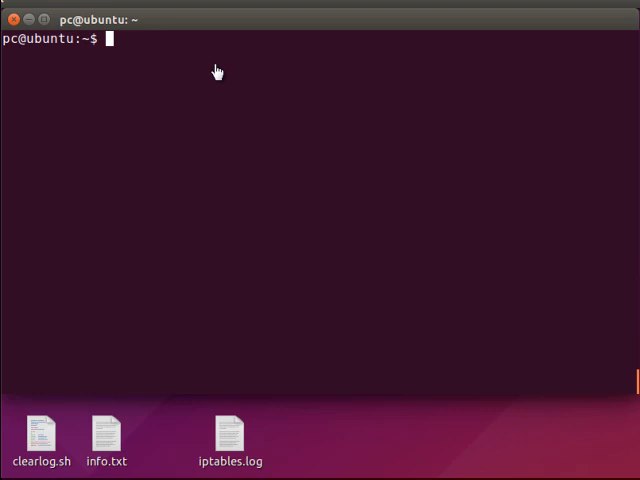
mouse_move(142, 72)
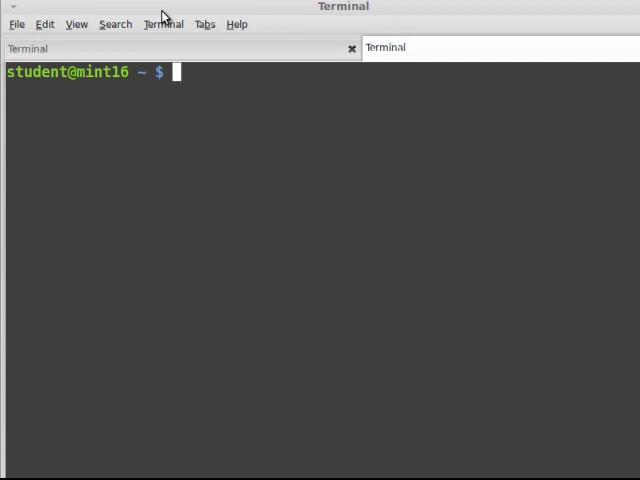
mouse_move(228, 14)
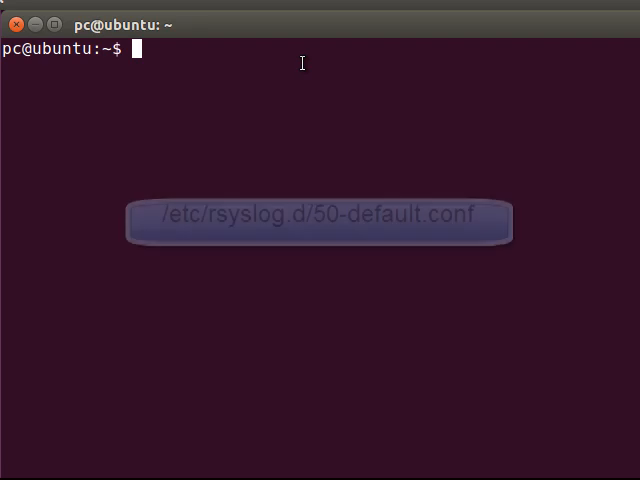
Change to /etc/rsyslog.d, list its config files, and start sudo vim on 50-default.conf.
text(cd /etdc/r)
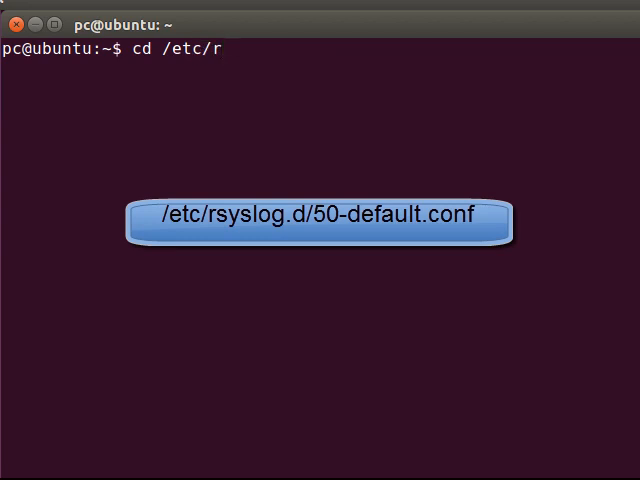
text(syslog.d/)
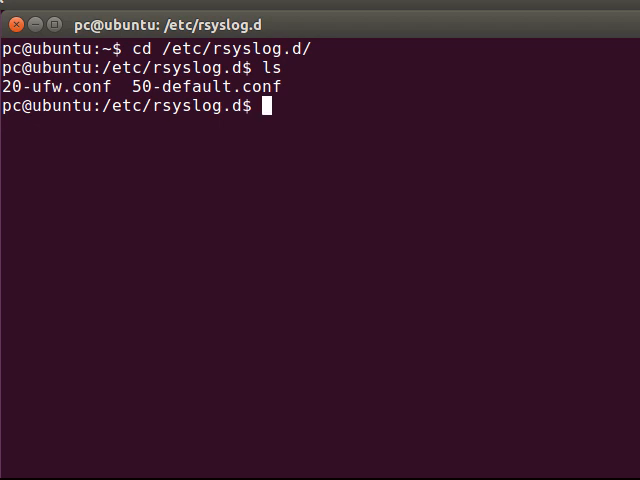
text(sudo vim 50-default.conf)
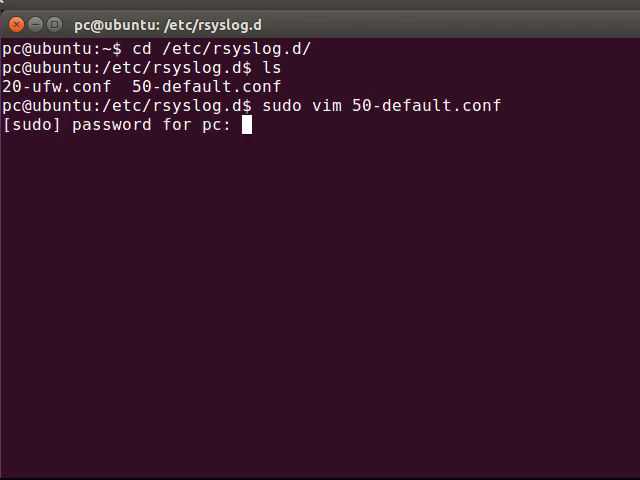
Submit the sudo password to open 50-default.conf in Vim.
key(Return)
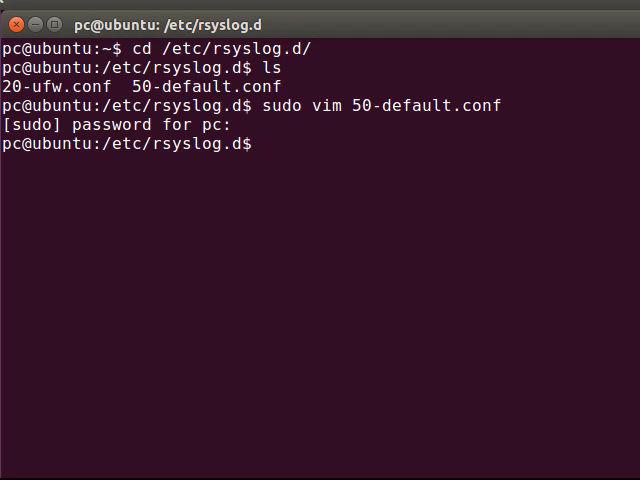
Show the long listing of /var/log/iptables.log with its owner, group and size.
text(ls -al /var/log/iptab)
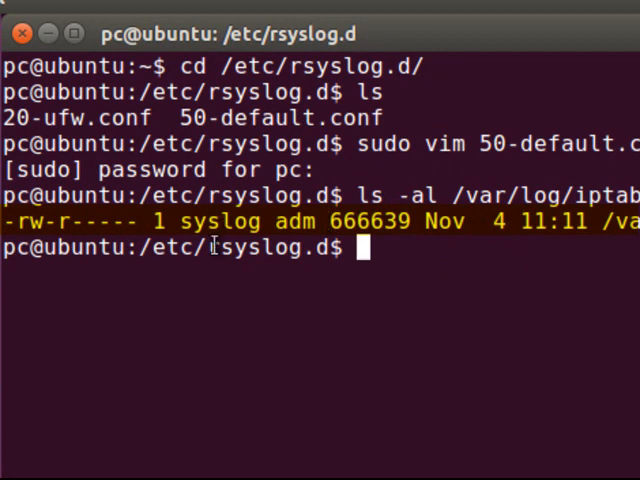
double_click(218, 220)
text(cd)
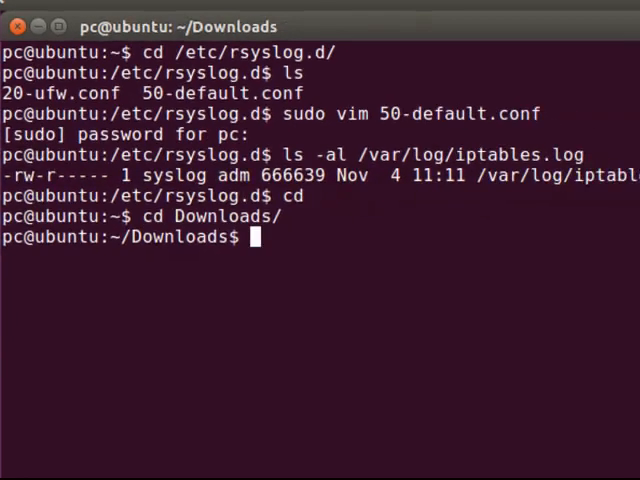
Open FireWall.Rules.sh with sudo vim and scroll through its rules toward the logging entries.
text(s)
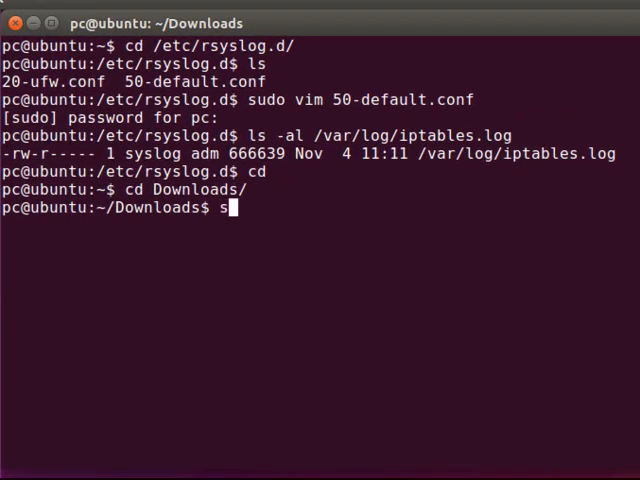
text(udo vim FireWall.Rules.sh)
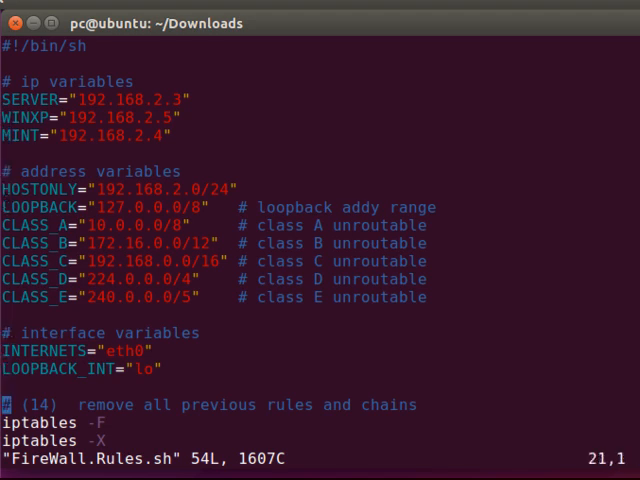
scroll(down, 3)
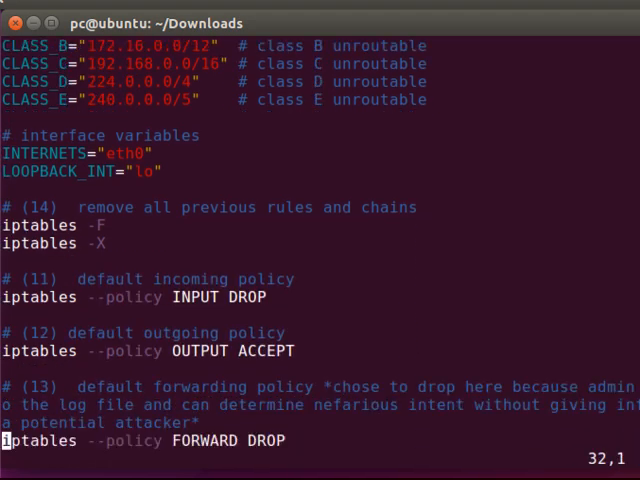
scroll(down, 3)
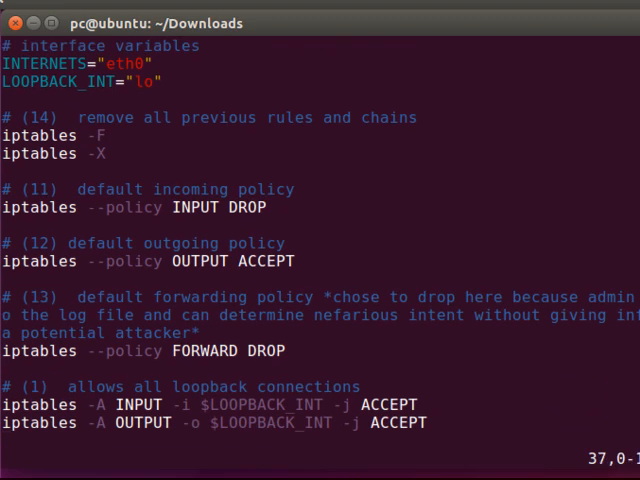
scroll(down, 3)
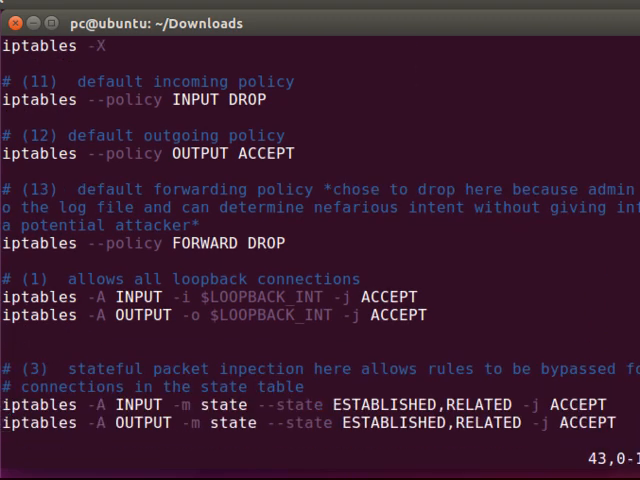
scroll(down, 3)
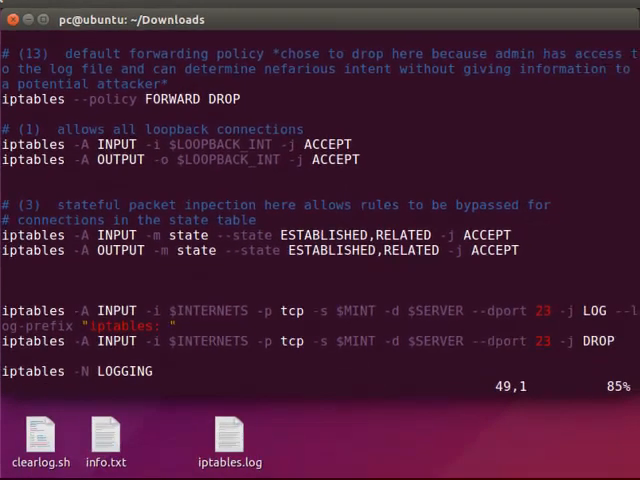
Scroll to the end of FireWall.Rules.sh showing the LOGGING chain with prefix "iptables: ".
scroll(down, 3)
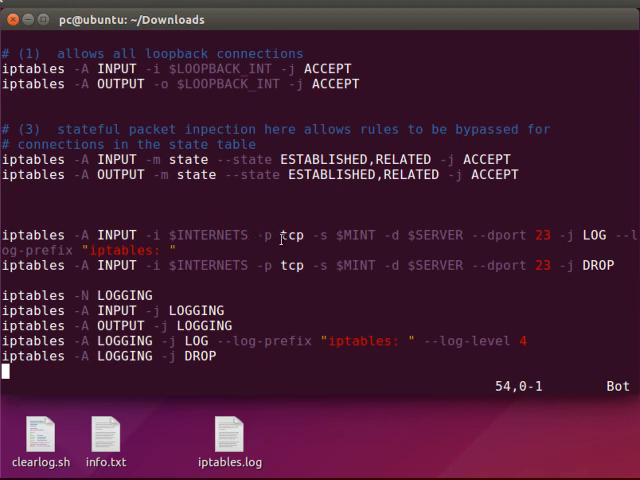
mouse_move(356, 236)
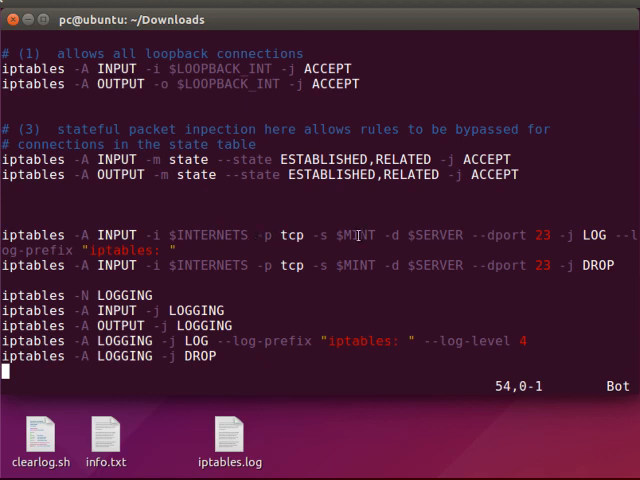
mouse_move(436, 236)
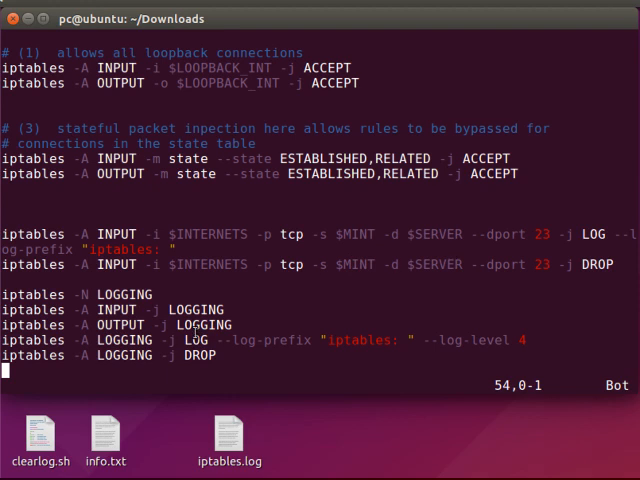
mouse_move(194, 332)
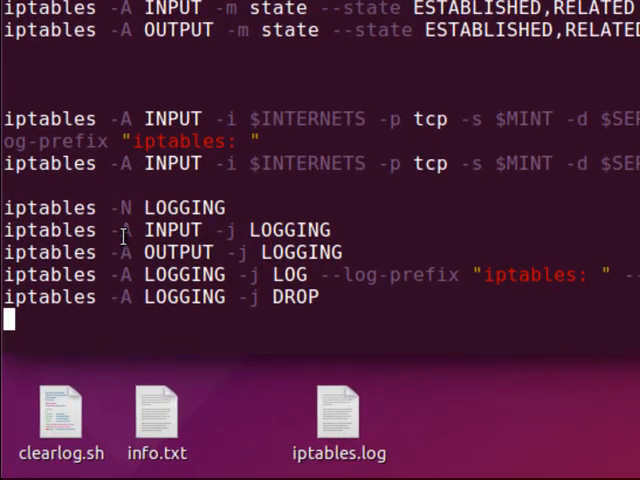
mouse_move(204, 230)
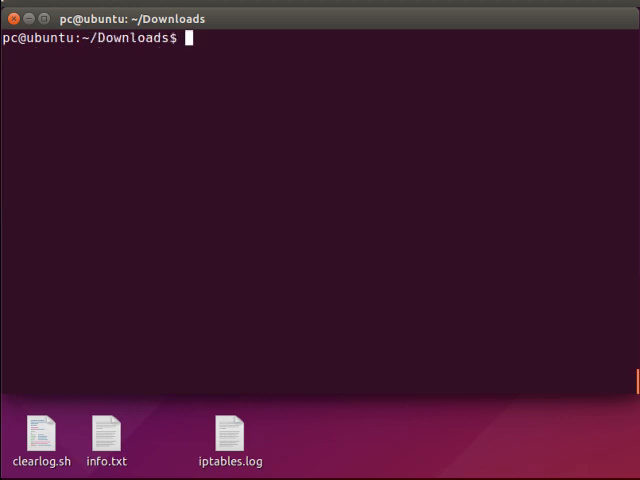
List the active iptables rules with sudo iptables -L and scroll through the chains.
text(sudo iptables -L)
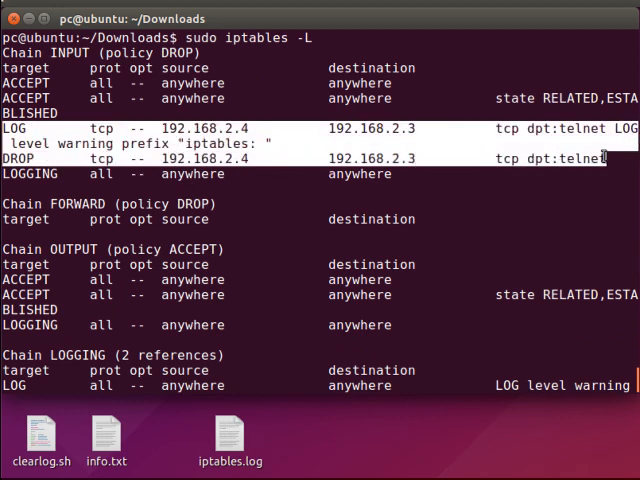
scroll(down, 3)
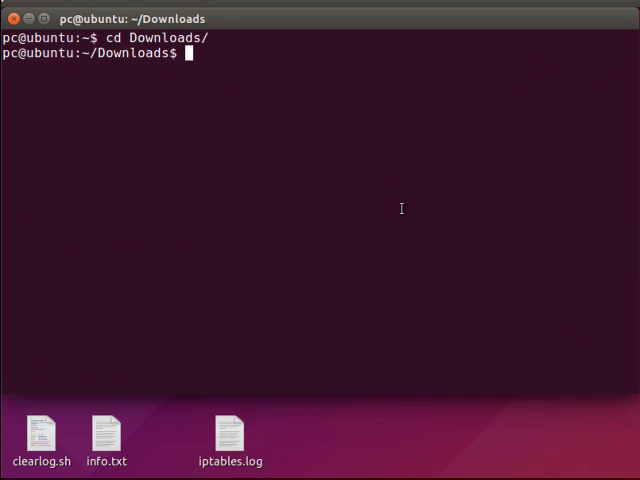
Restart rsyslog, flush iptables with -F, and rerun ./FireWall.Rules.sh as root.
text(sudo service rsyslog restart)
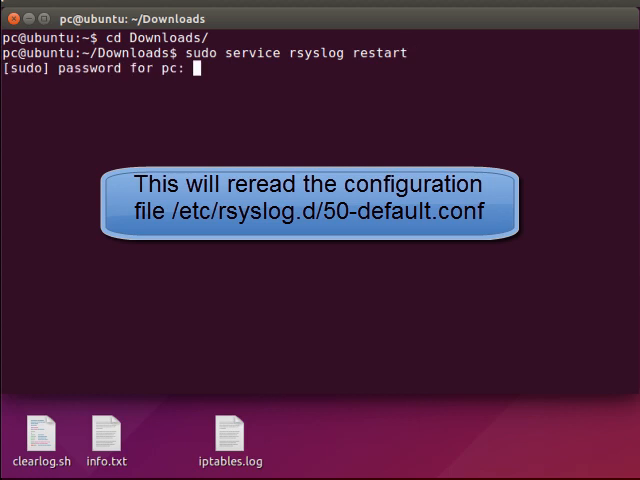
text(sudo)
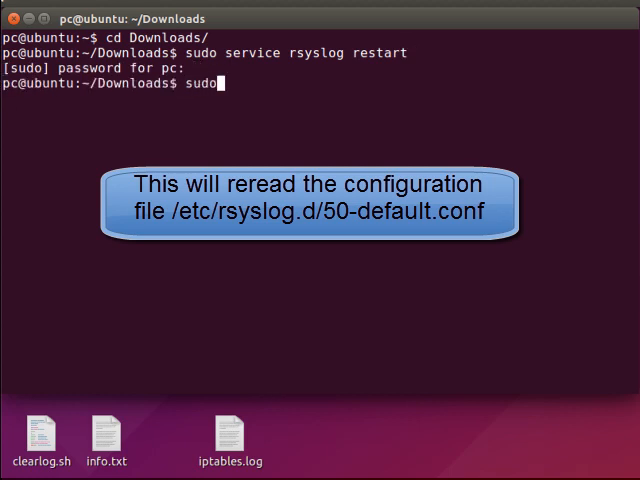
text(iptables -F)
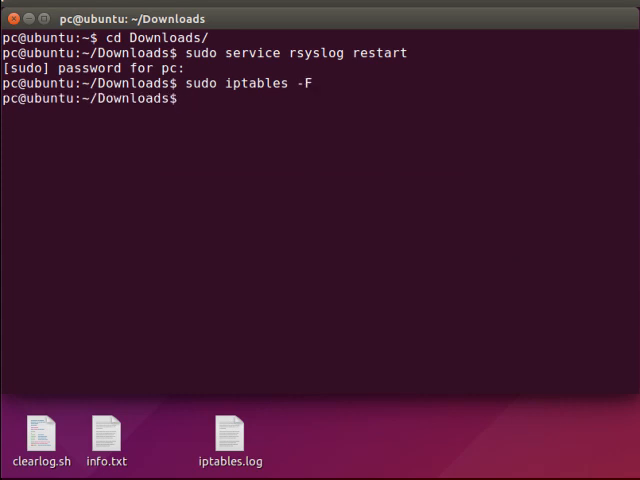
text(sudo iptables -)
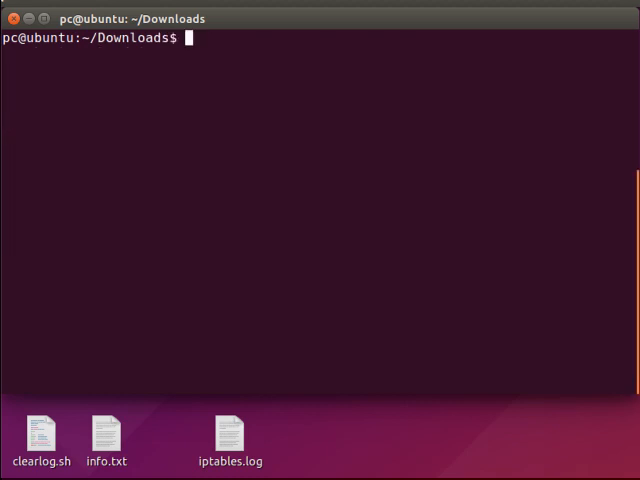
text(sudo)
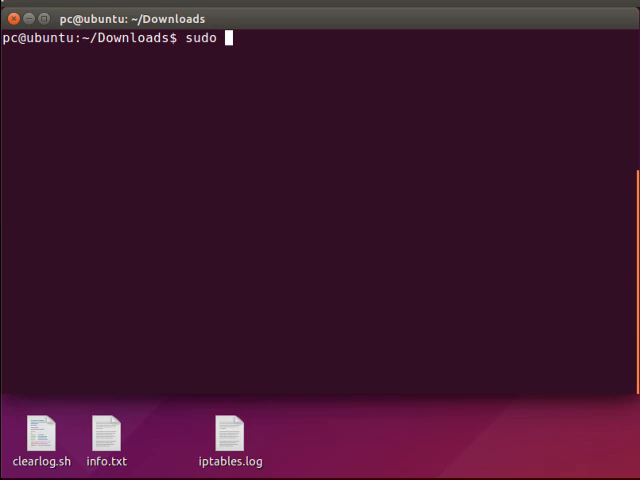
text(./FireWall.Rules.sh)
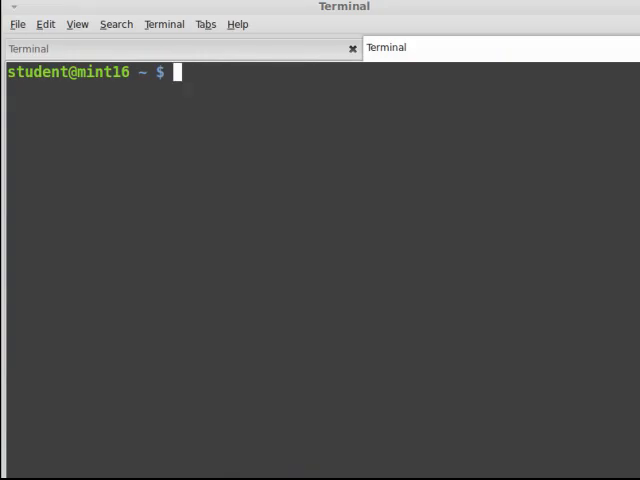
Type the telnet 192.168.2.3 command on the client terminal.
text(telnet 192)
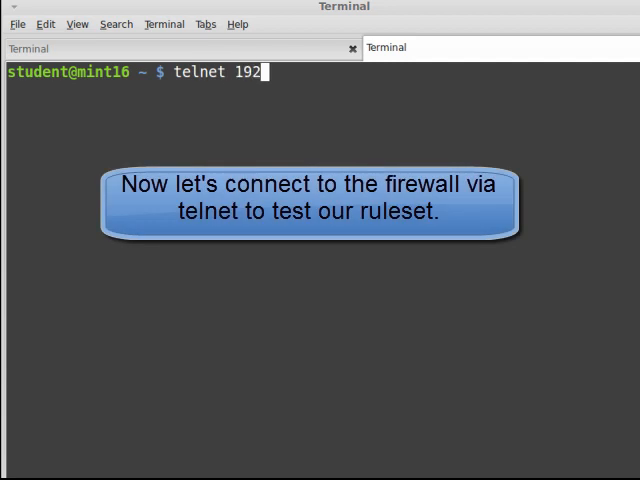
text(.168)
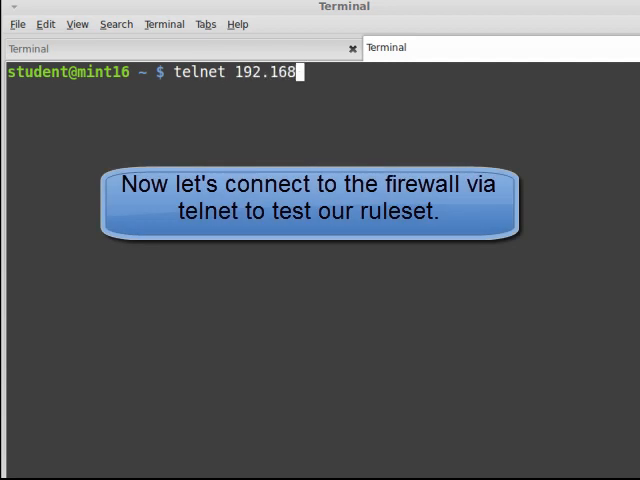
text(2.3)
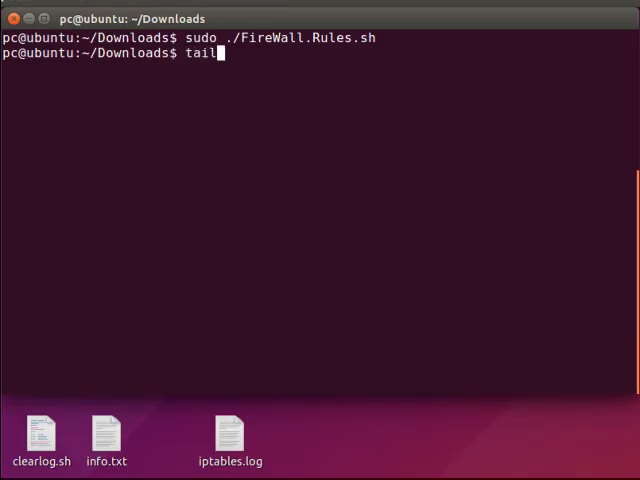
Follow /var/log/iptables.log with tail -F and watch kernel entries stream in.
text(-F /var/log/)
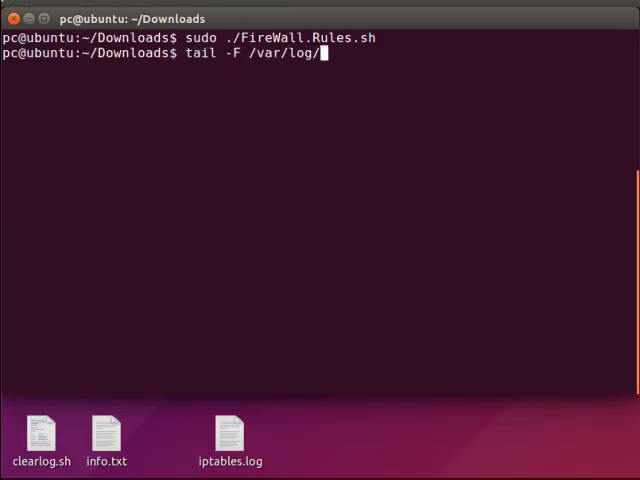
key(Return)
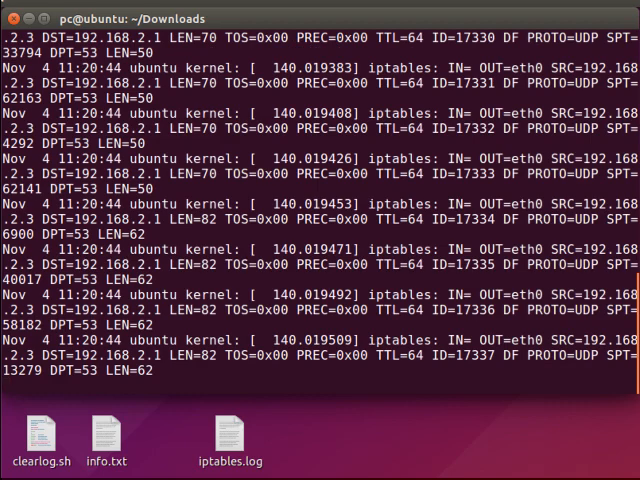
mouse_move(204, 186)
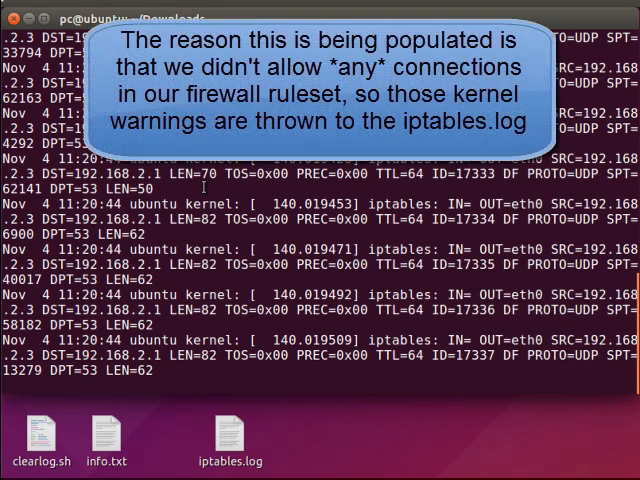
scroll(down, 3)
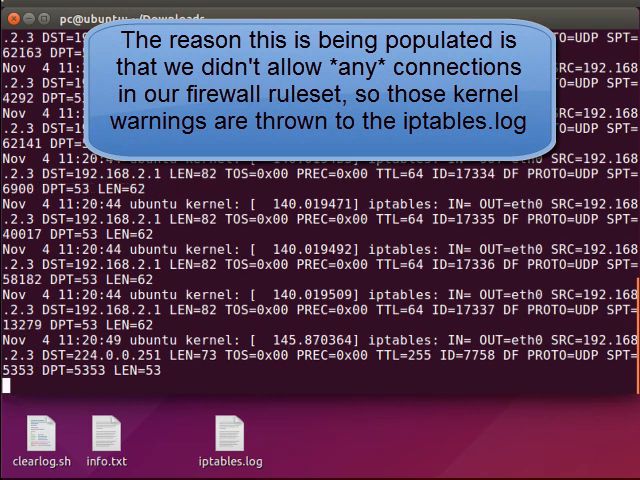
scroll(down, 3)
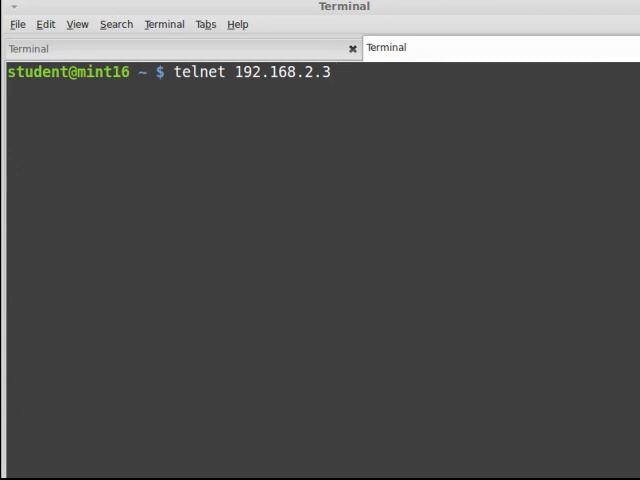
Run the telnet connection so a DPT=23 drop appears in the followed log.
key(Return)
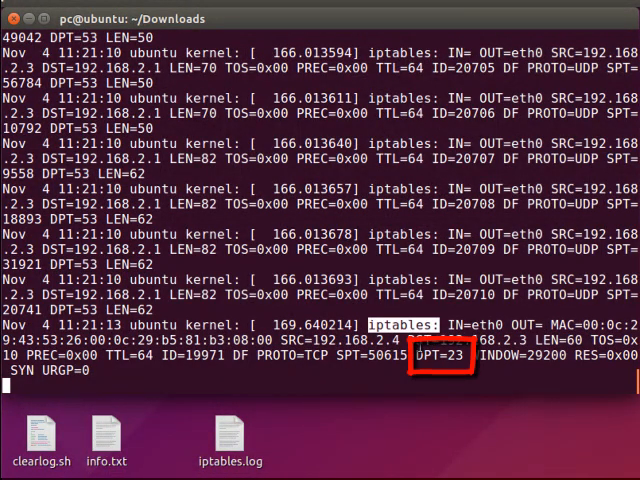
scroll(down, 3)
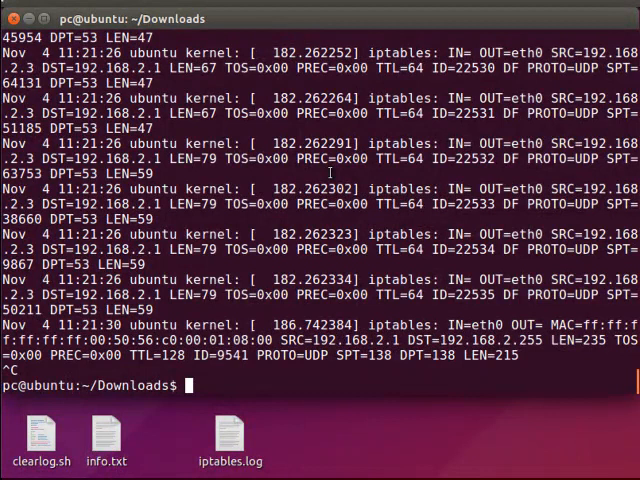
Open /var/log/iptables.log in sudo vim and search for DPT=23 entries.
text(sudo)
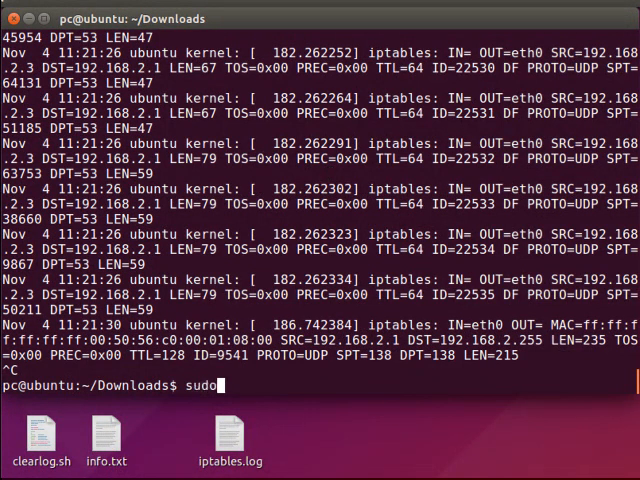
text(vim /)
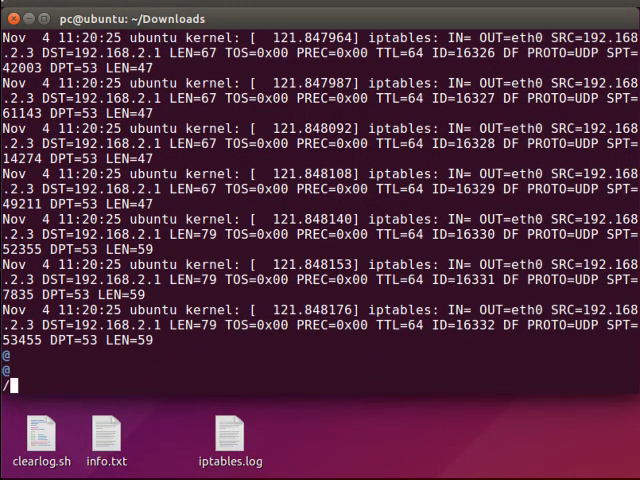
text(DPT=2)
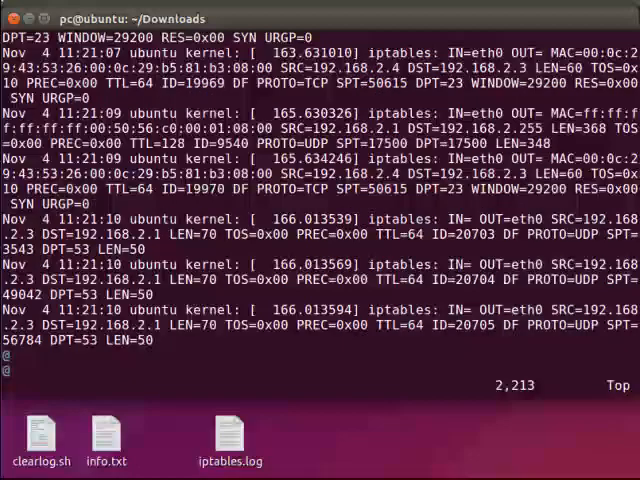
text(/DPT)
text(grep)
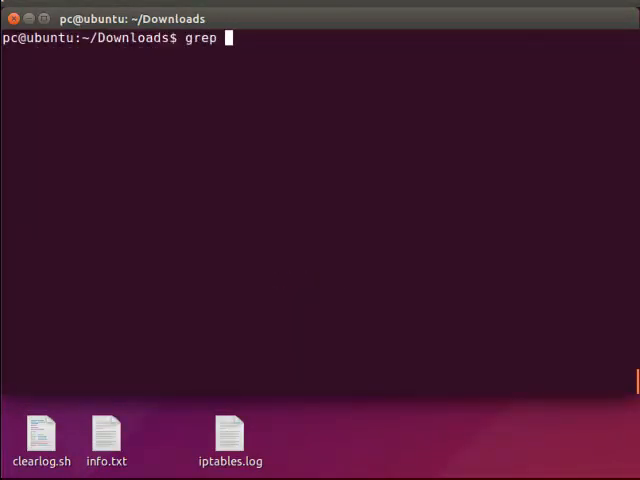
Extract the DPT=23 lines from /var/log/iptables.log into ~/telnet.log with grep.
text("D)
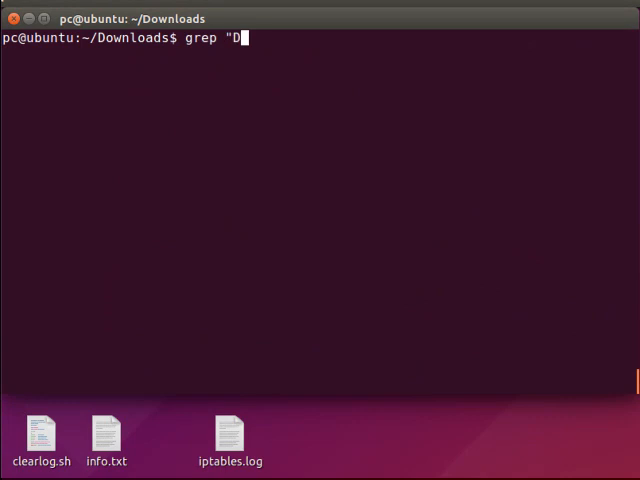
text(PT=23")
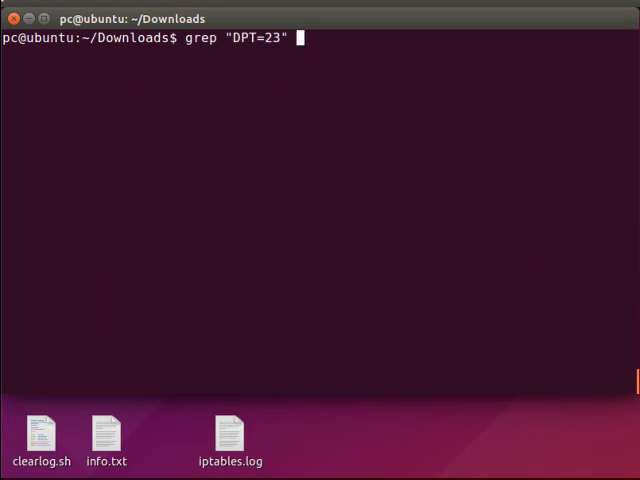
text(/var/log/iptables.log > ~)
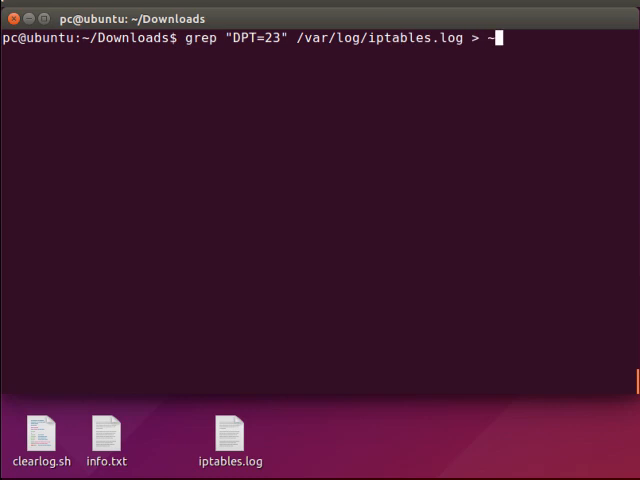
text(/)
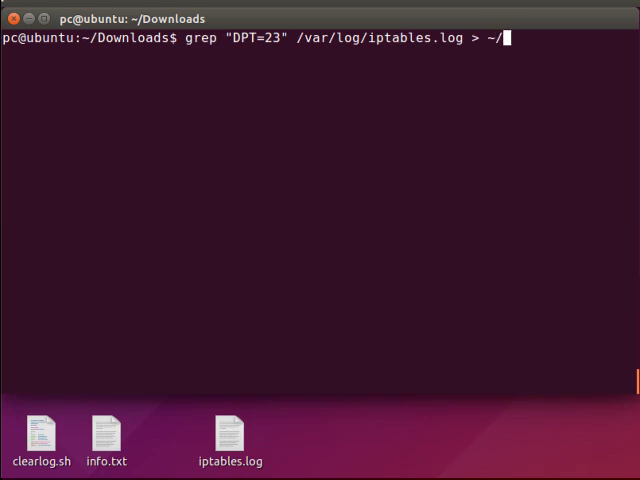
text(telnet.log)
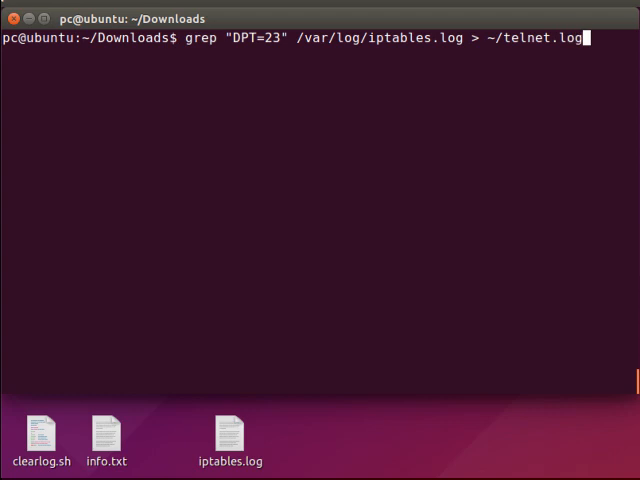
Review telnet.log from the home directory with less and return to the prompt.
text(less te)
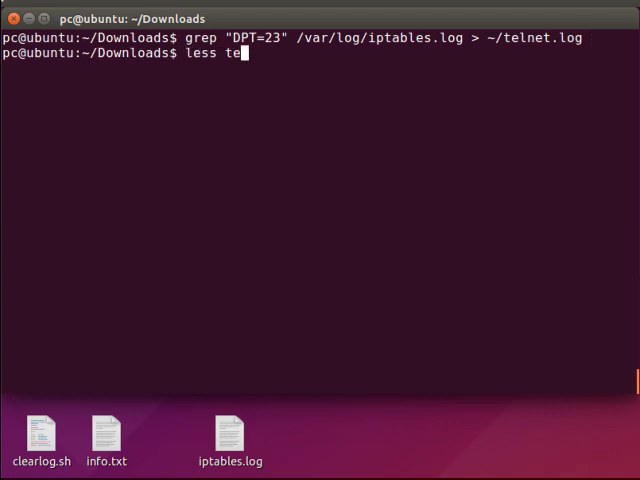
text(l)
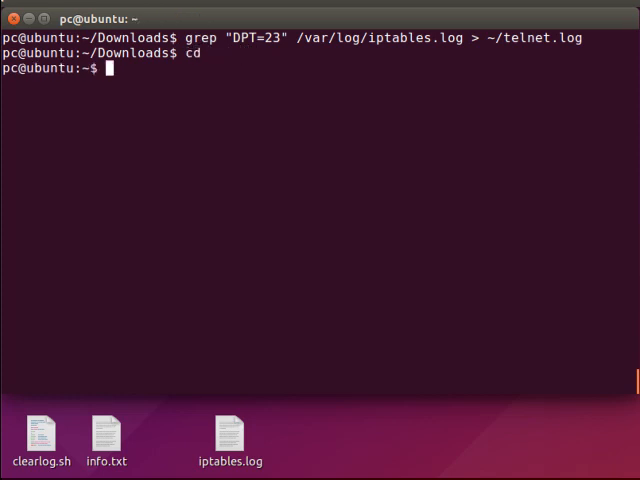
text(less telnet.log)
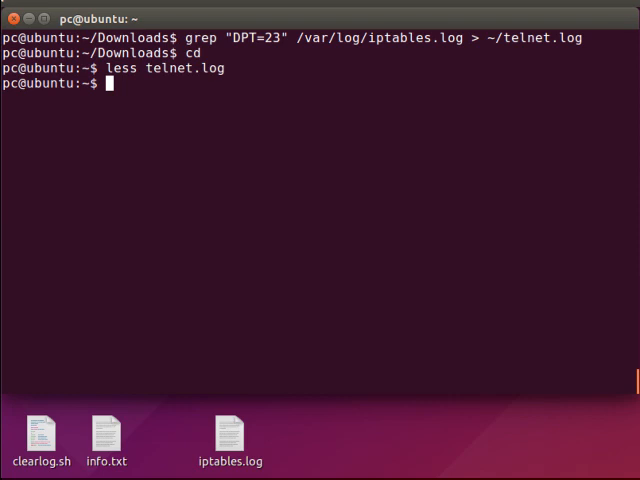
mouse_move(368, 144)
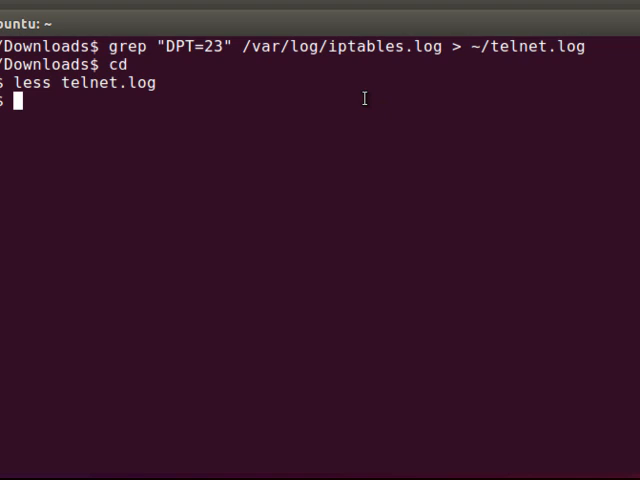
Enter cat telnet.log web.log ssh.log ftp.log with output redirection at the prompt.
text(cat t)
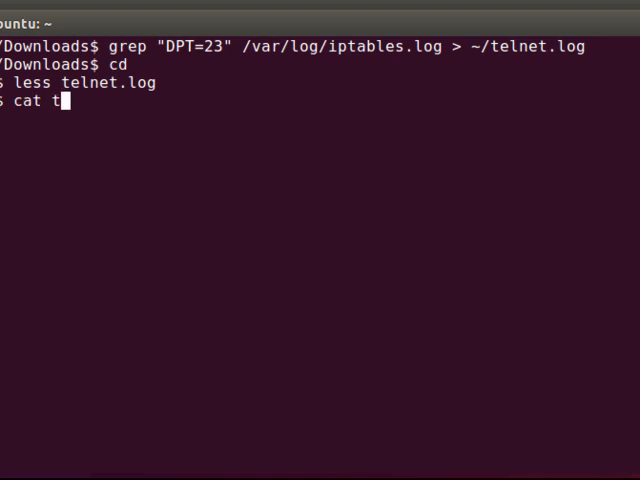
text(elnet.log web.log)
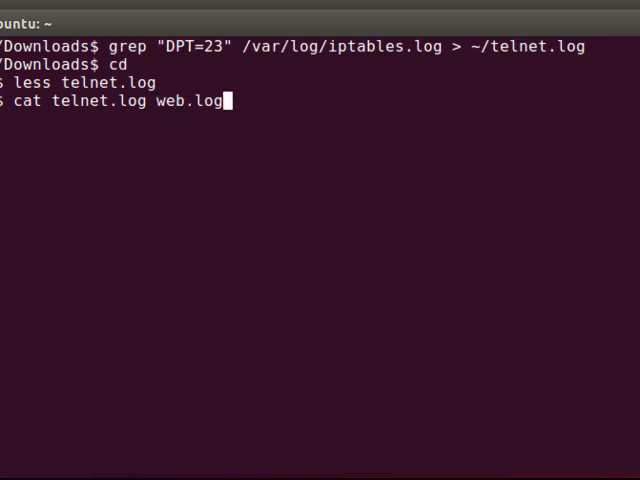
text(ss)
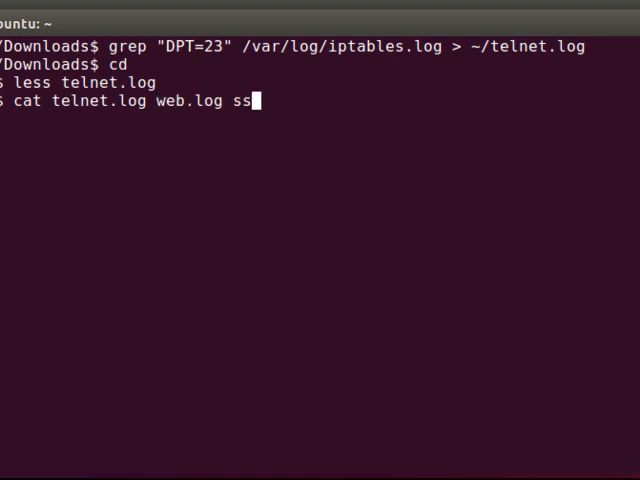
text(h.log ftp.)
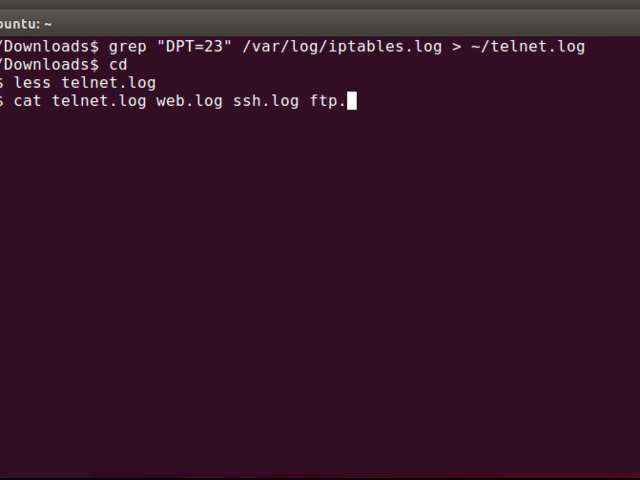
text(d)
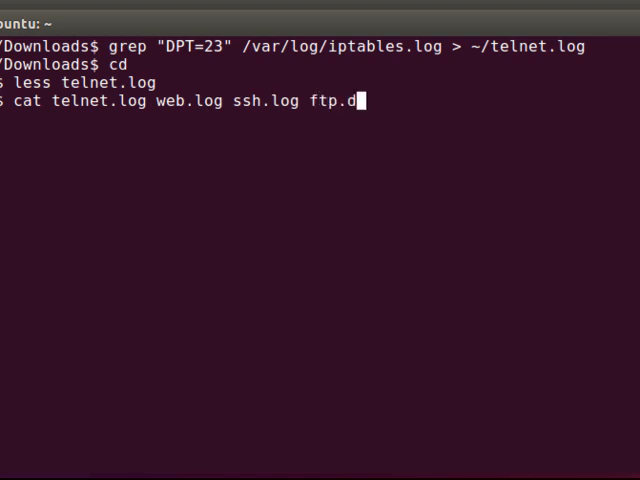
text(og >)
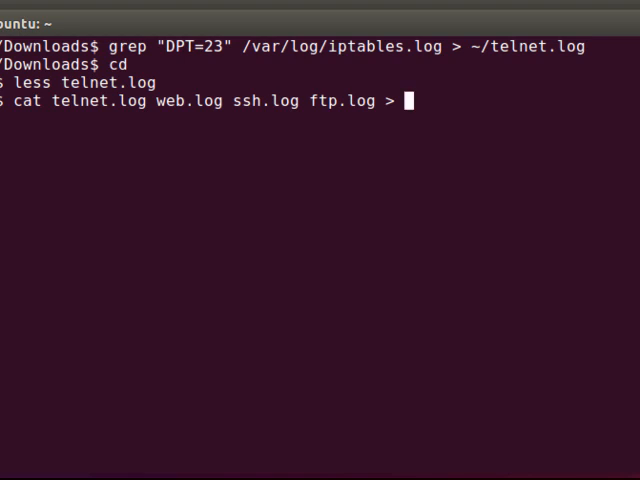
Correct the mistyped output name so the merged file is first.last.log.
text(my)
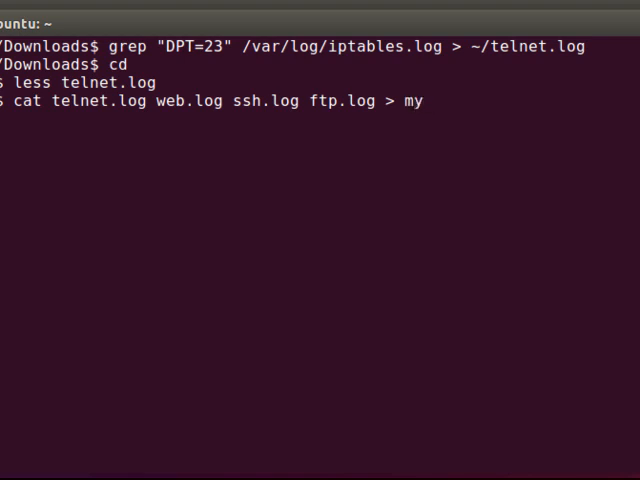
text(<first)
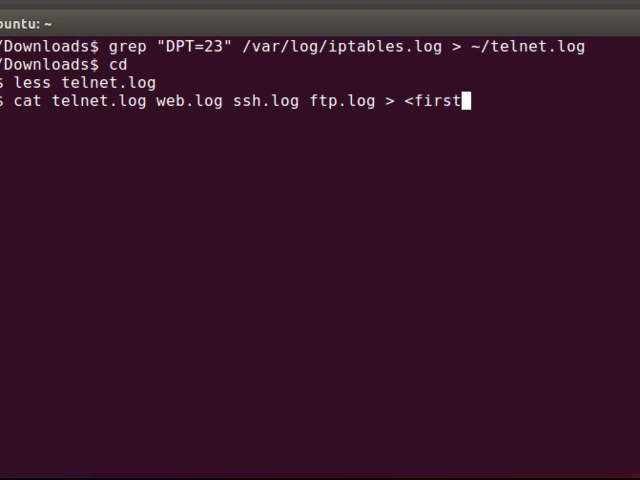
key(BackSpace)
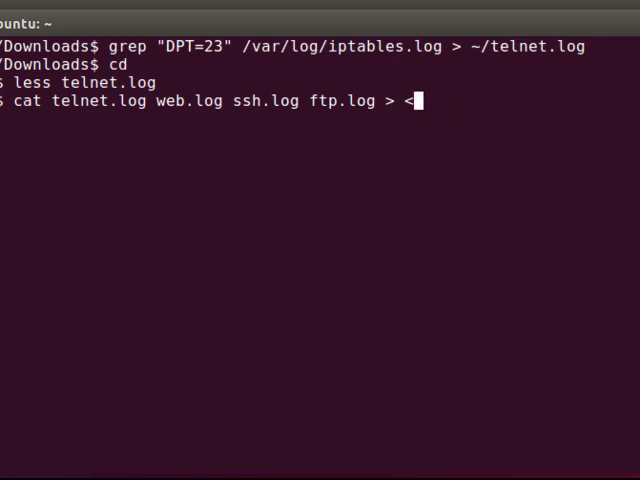
text(first.)
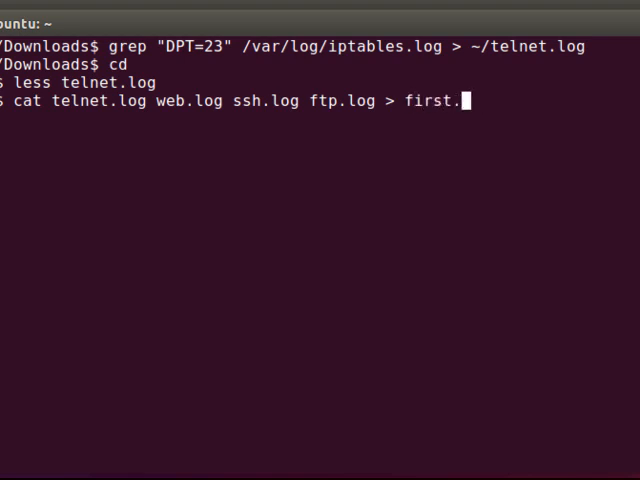
text(last.log)
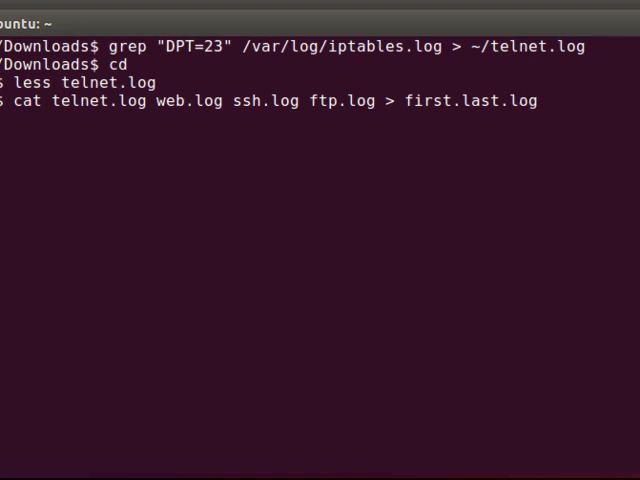